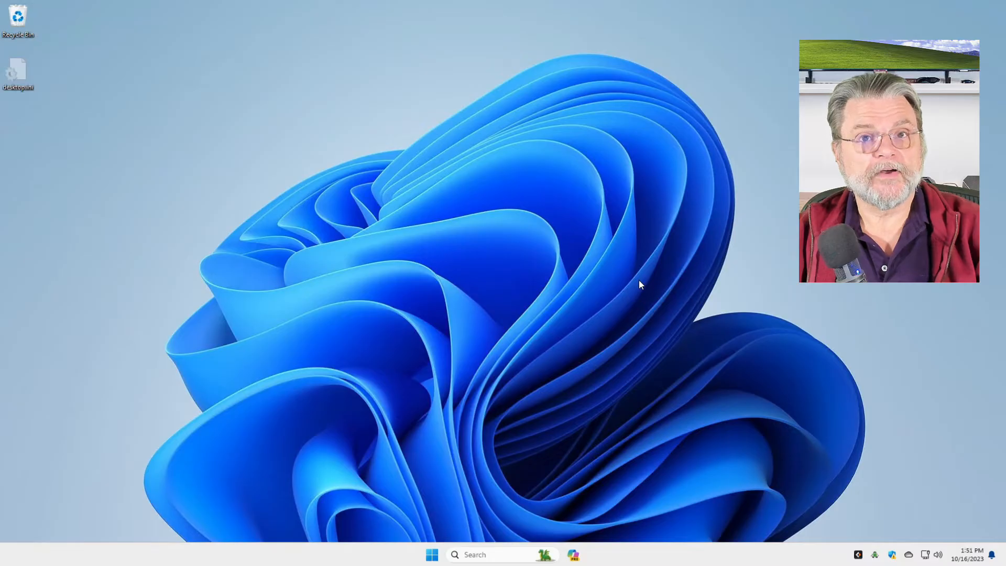
Step: Open File Explorer on the Documents folder and select some text.txt
click(585, 554)
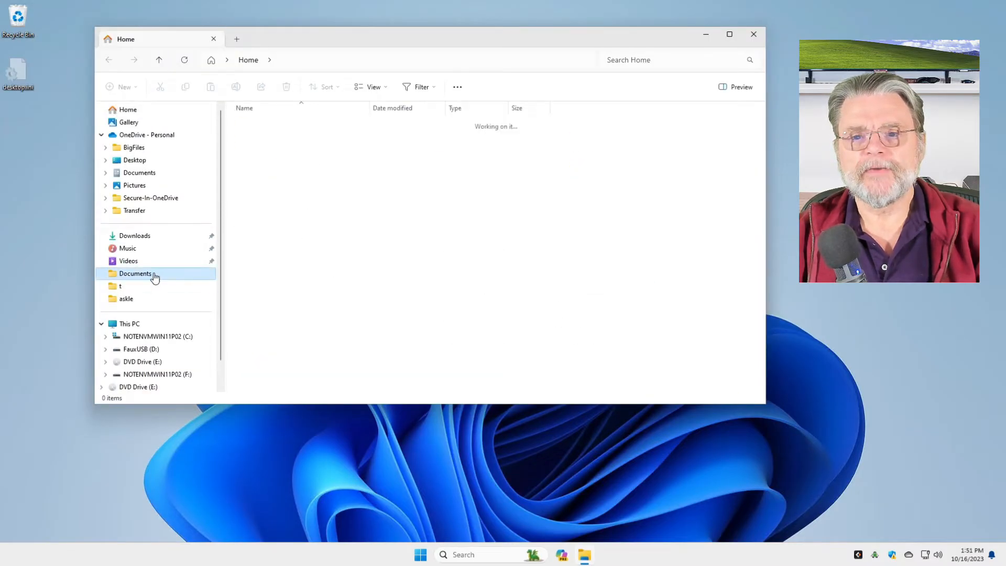
click(134, 274)
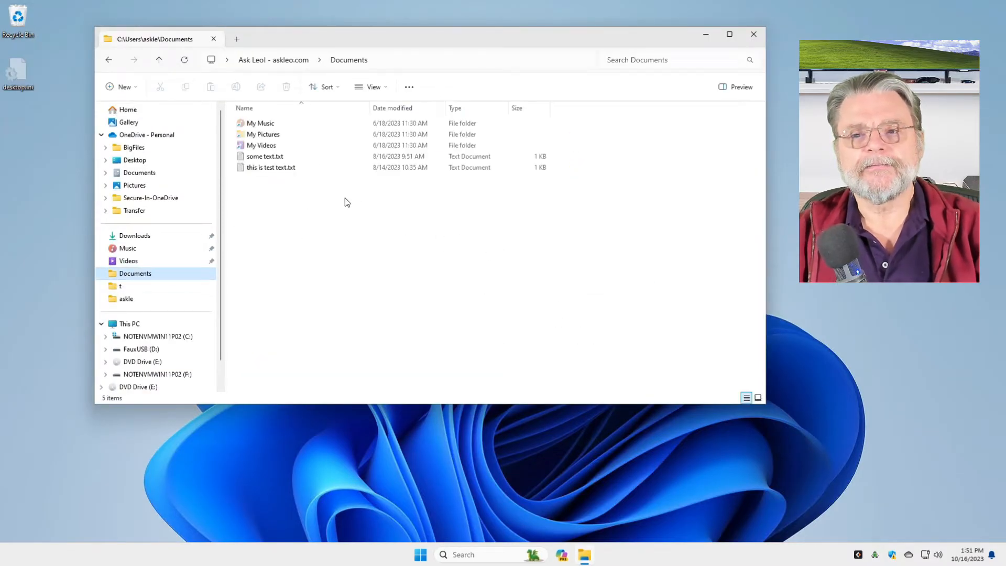
mouse_move(265, 156)
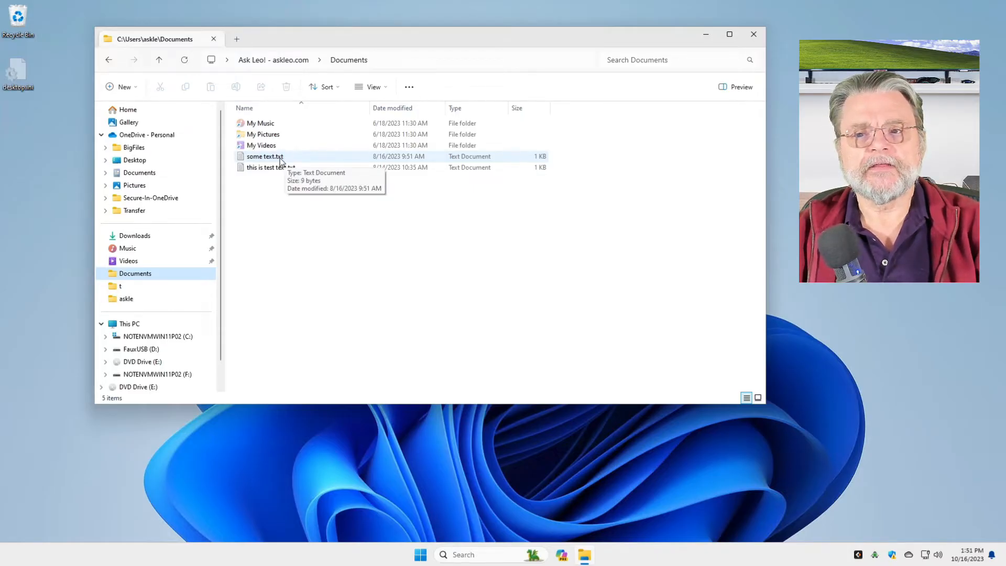
click(264, 156)
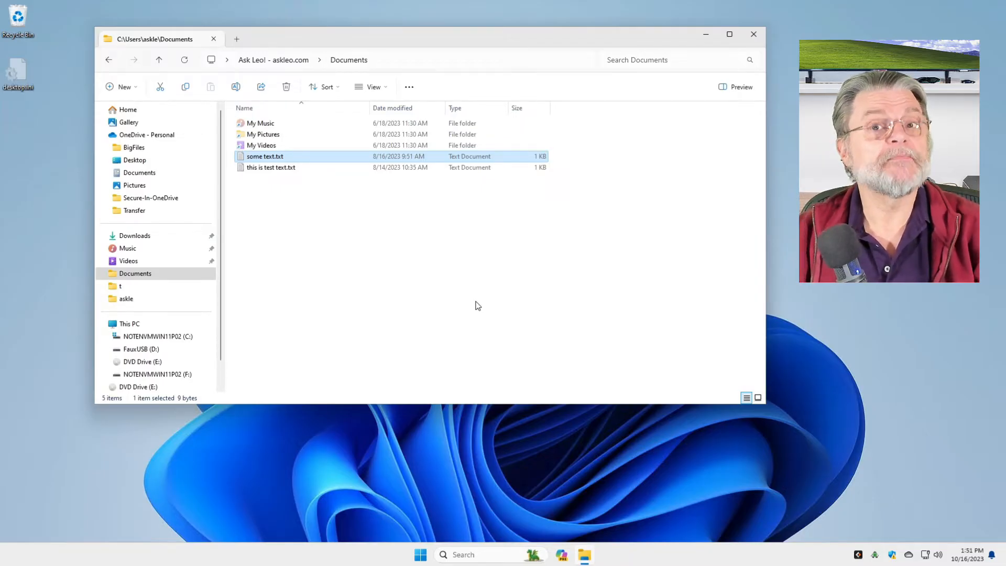
mouse_move(309, 193)
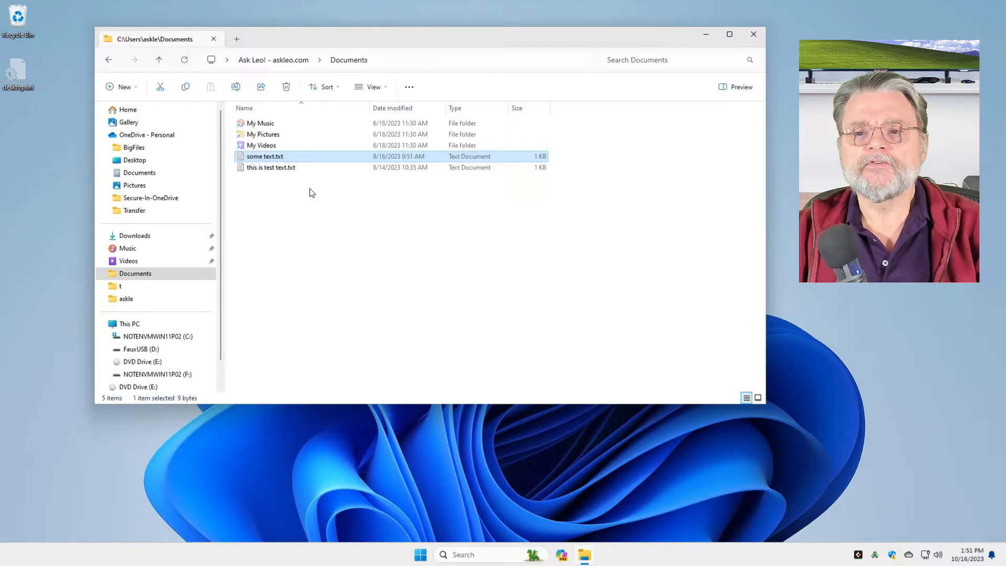
Step: Use some text.txt's extended context menu to show its Previous Versions list
right_click(264, 156)
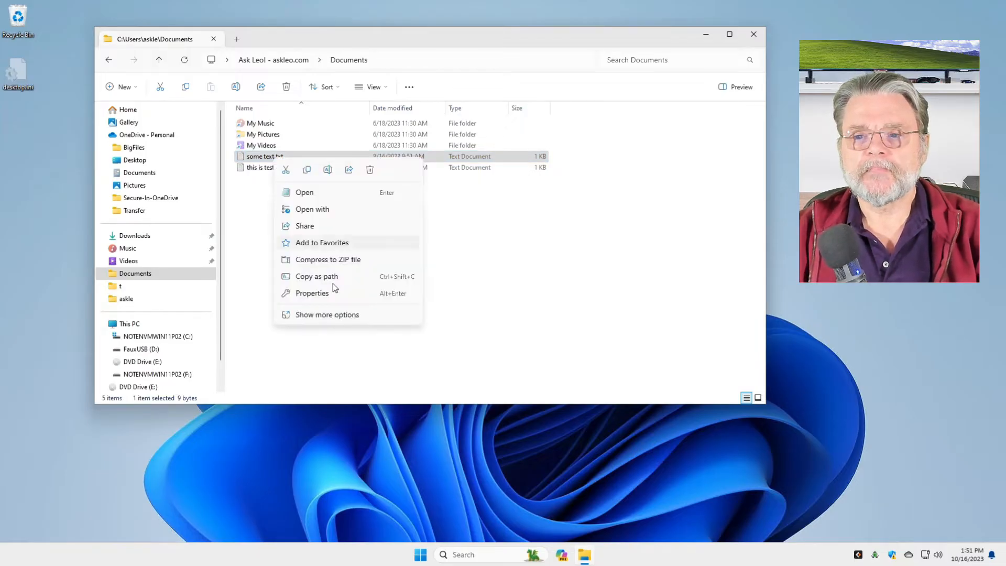
click(344, 318)
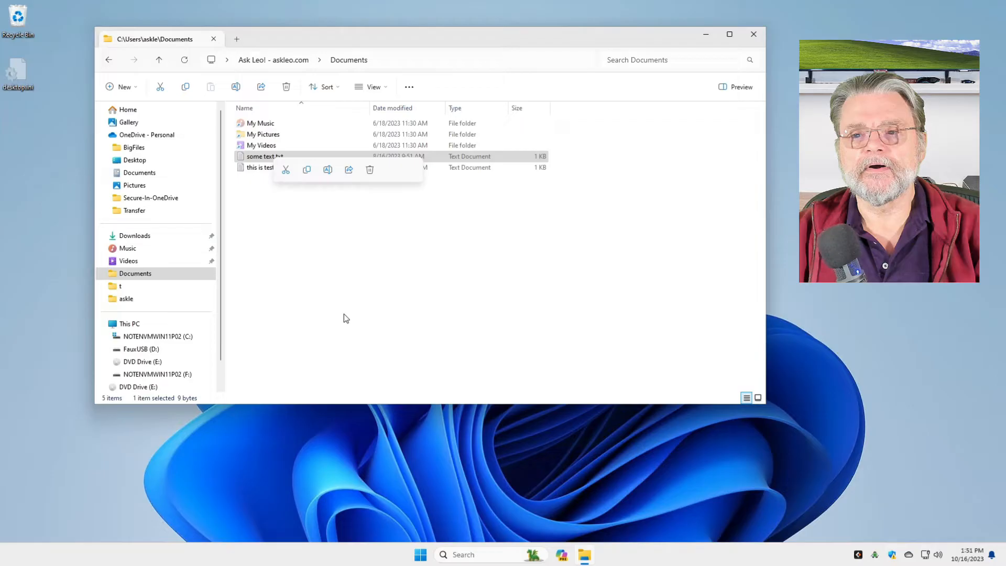
right_click(265, 156)
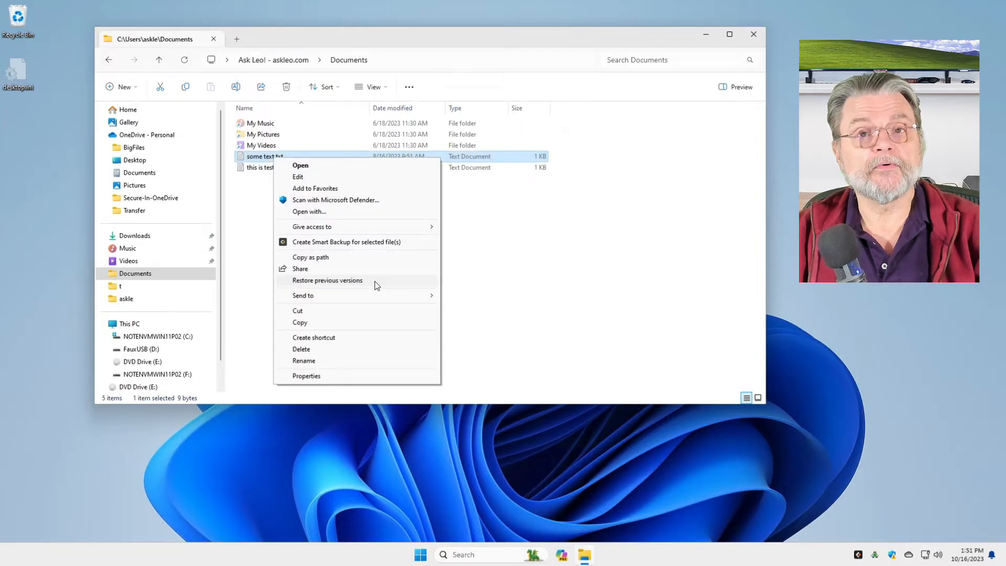
click(327, 281)
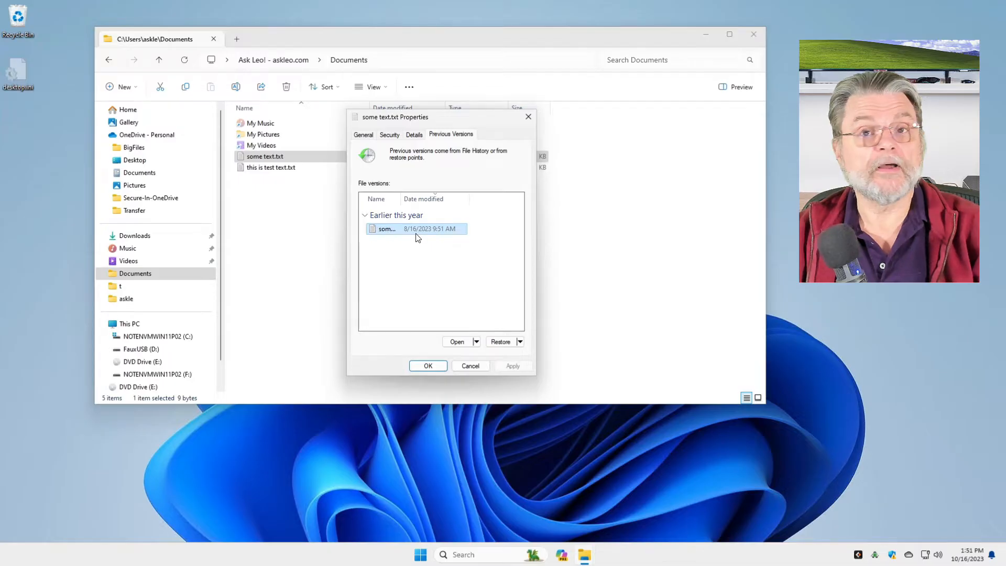
mouse_move(472, 343)
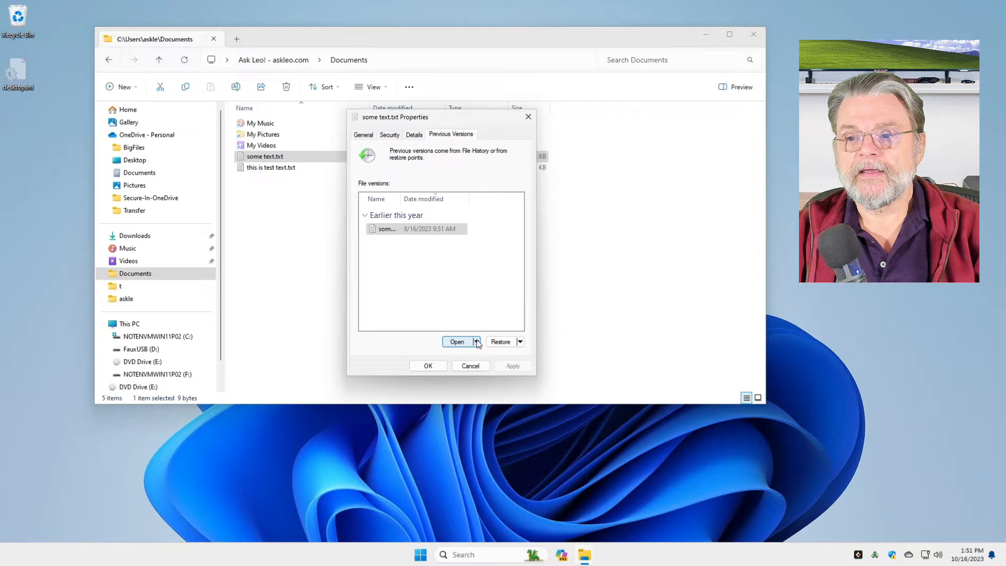
click(457, 341)
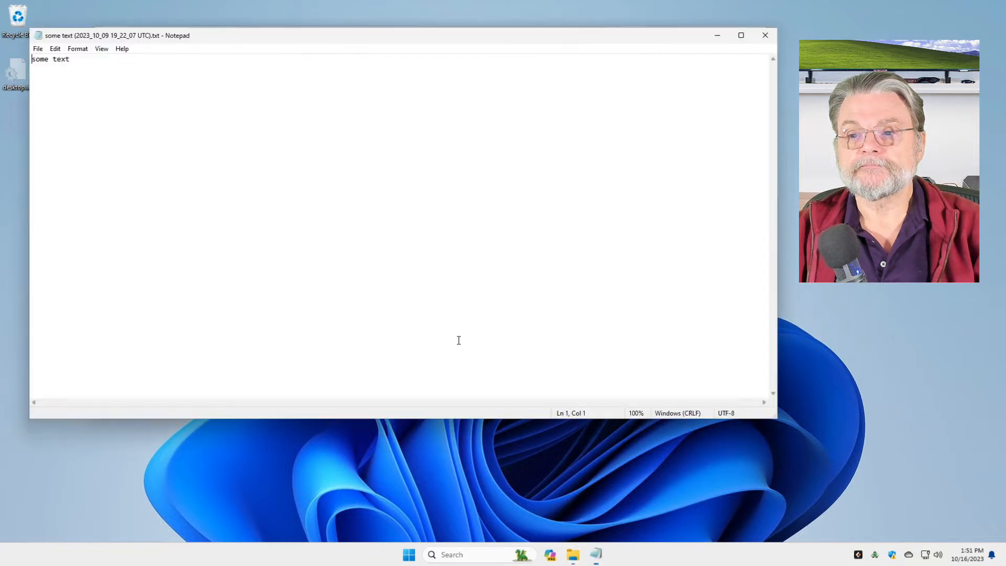
mouse_move(801, 9)
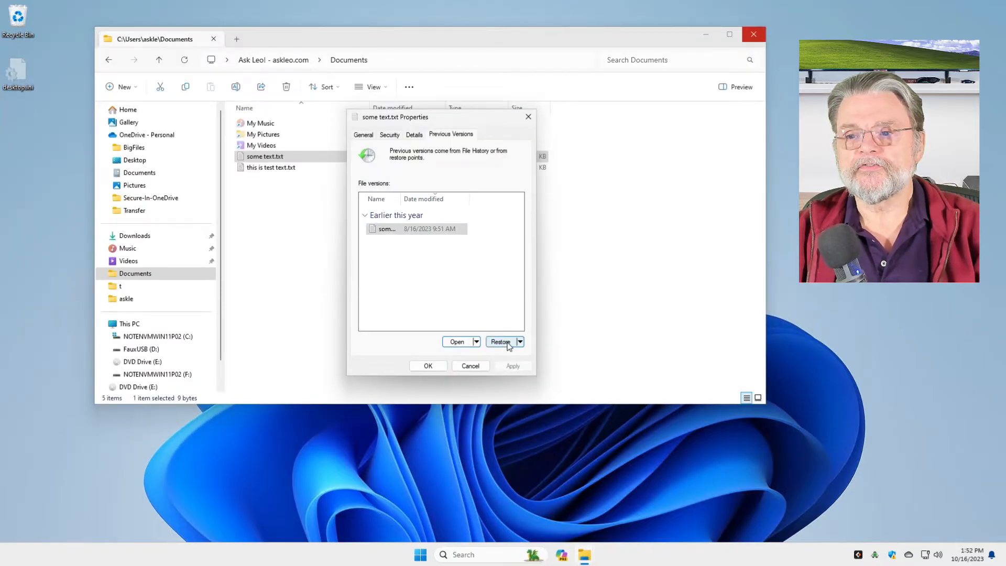
Step: Restore the 8/16/2023 version, compare the conflicting copies, then cancel the conflict
click(500, 342)
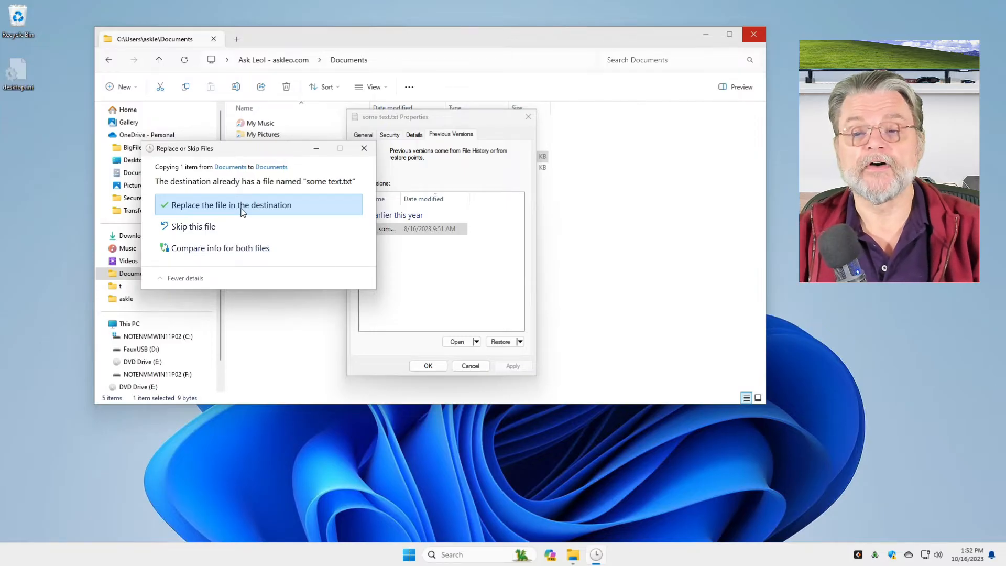
mouse_move(261, 252)
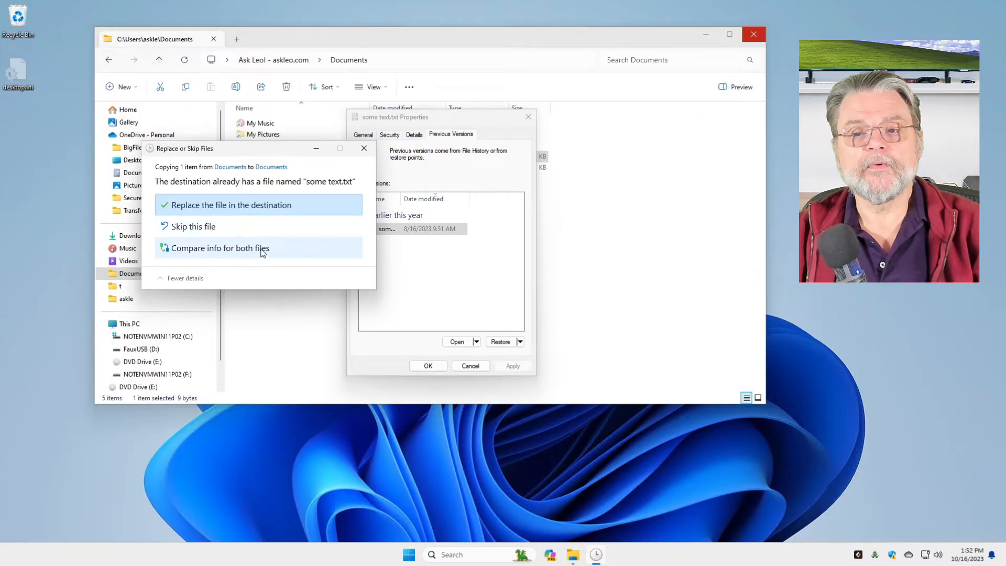
click(221, 248)
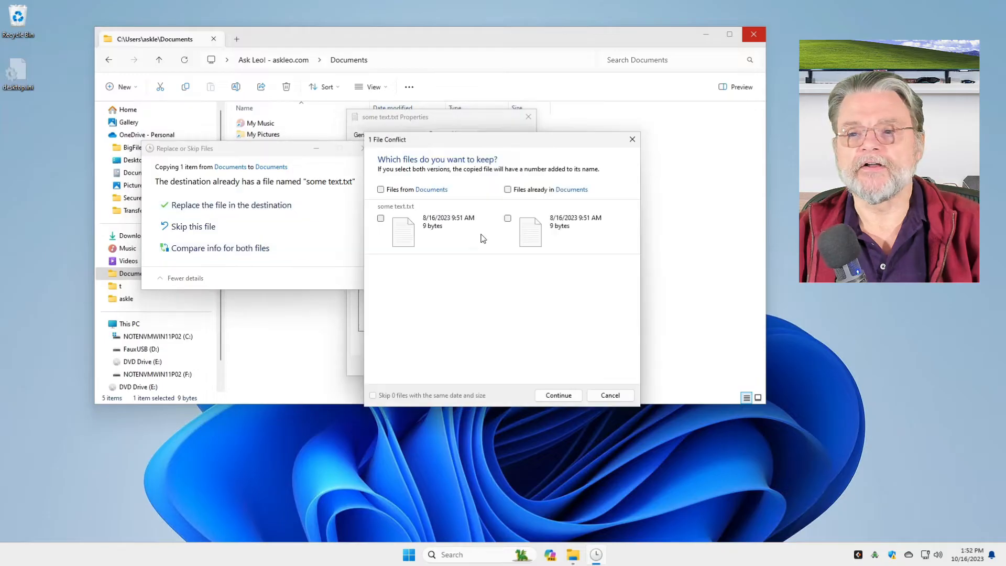
mouse_move(554, 251)
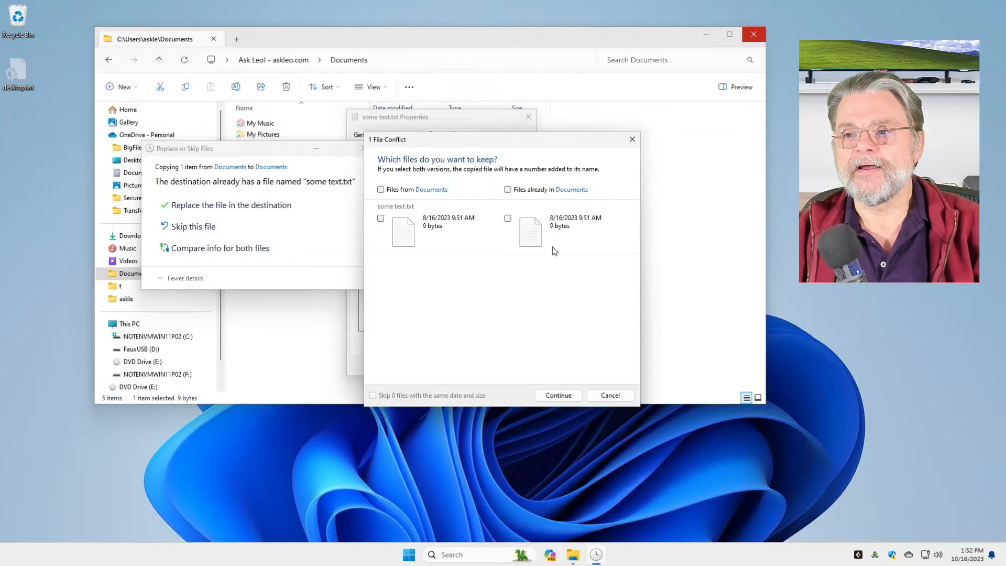
mouse_move(518, 275)
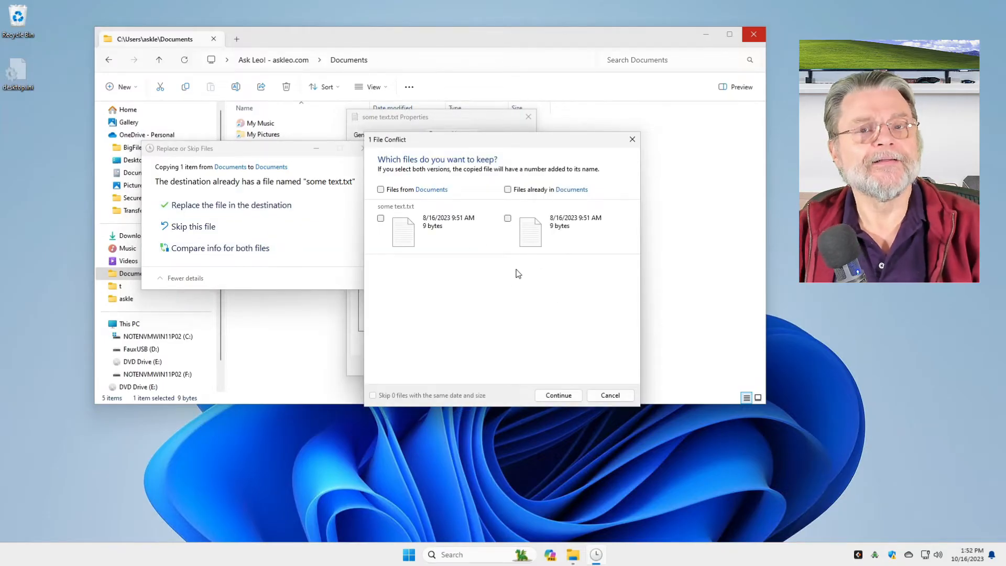
mouse_move(631, 139)
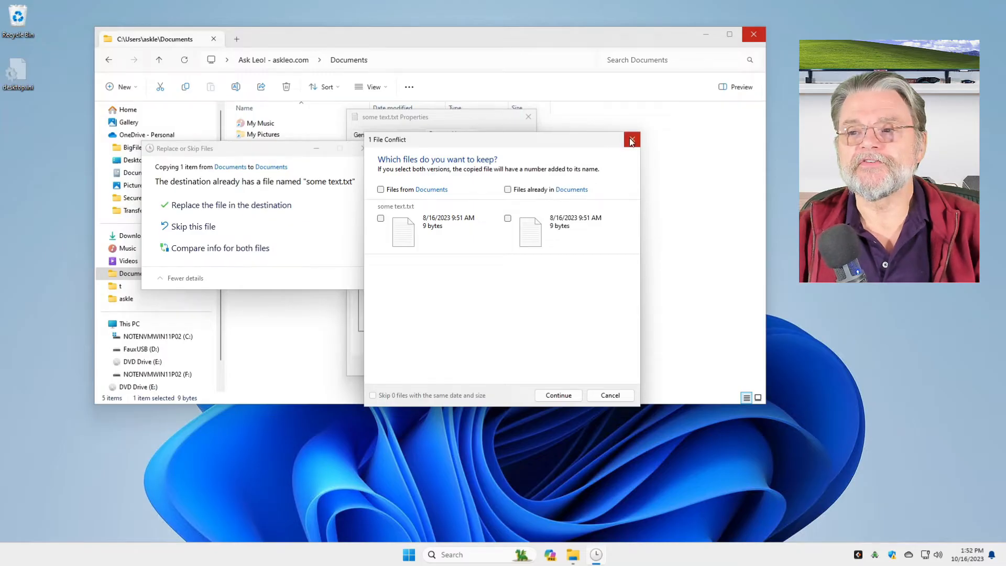
click(630, 140)
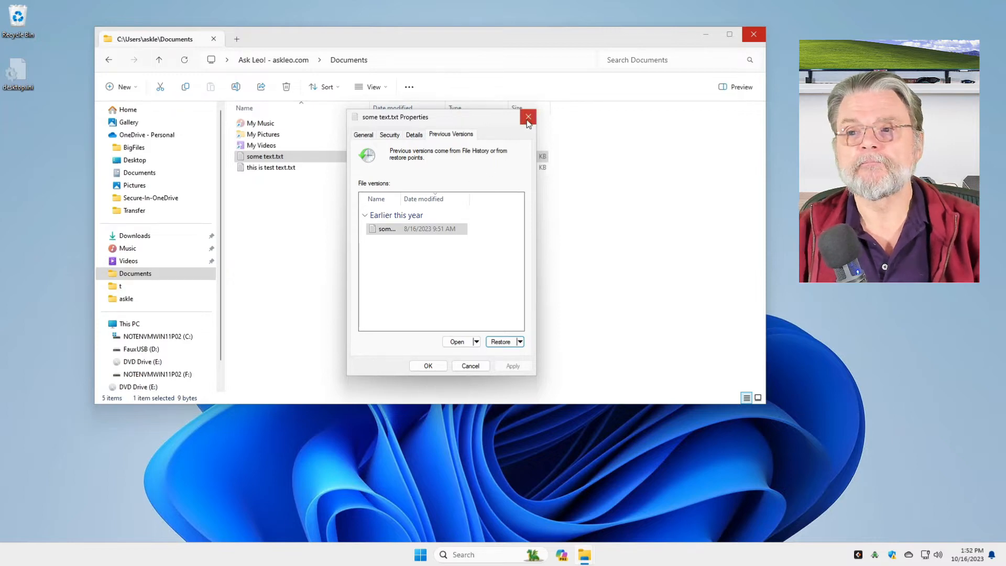
Step: Close some text.txt's Properties dialog and the Documents folder window
click(529, 117)
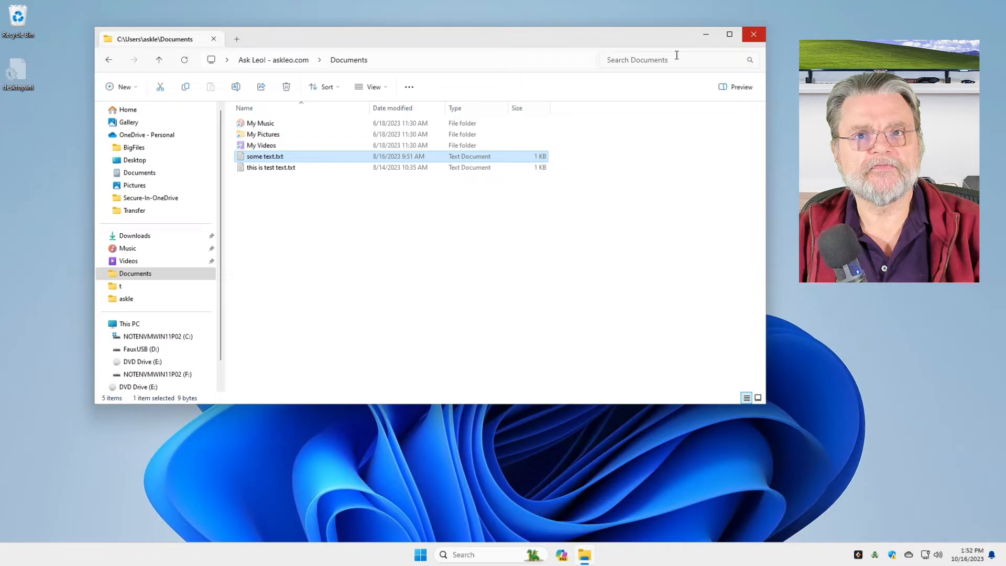
click(754, 34)
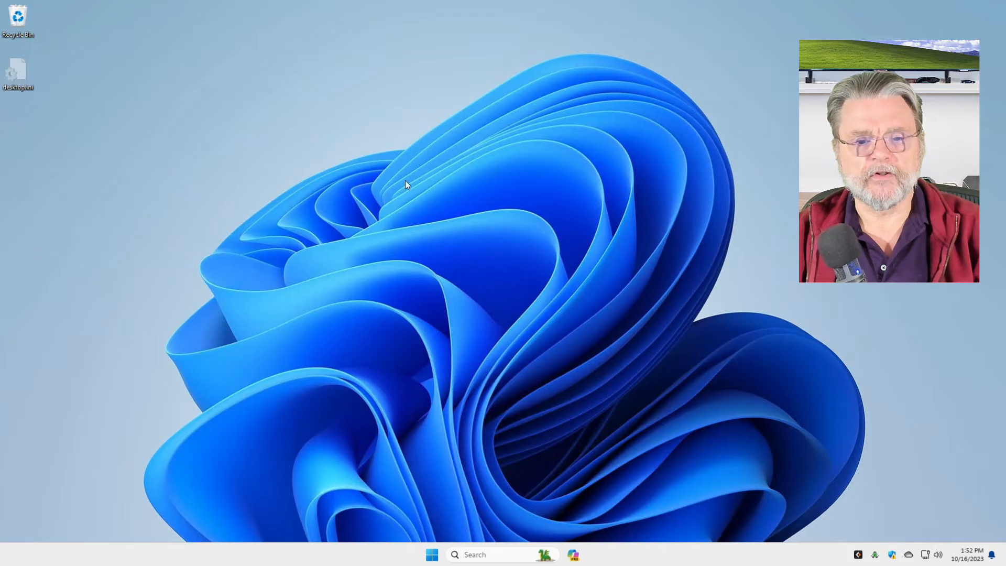
mouse_move(423, 555)
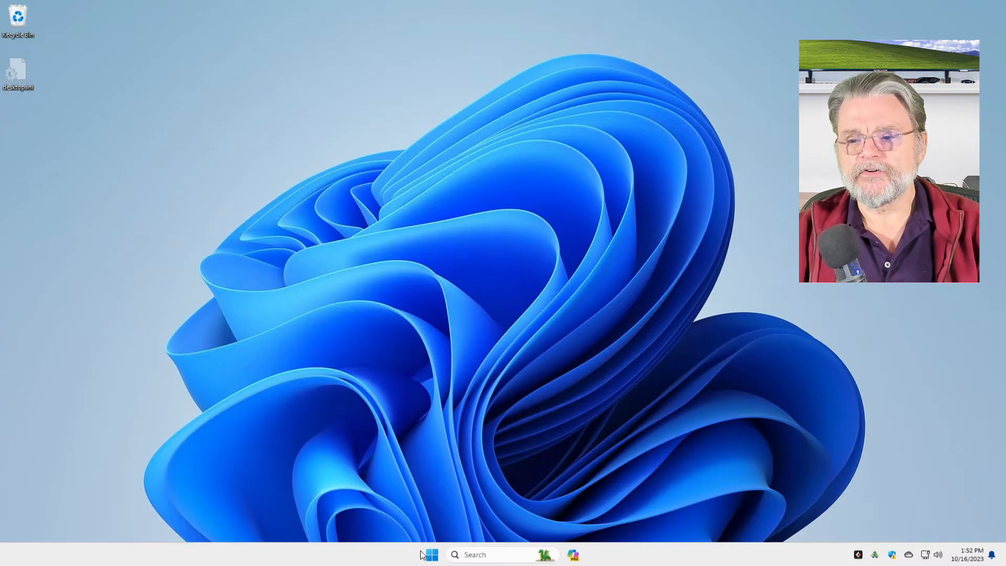
mouse_move(432, 555)
text(restore)
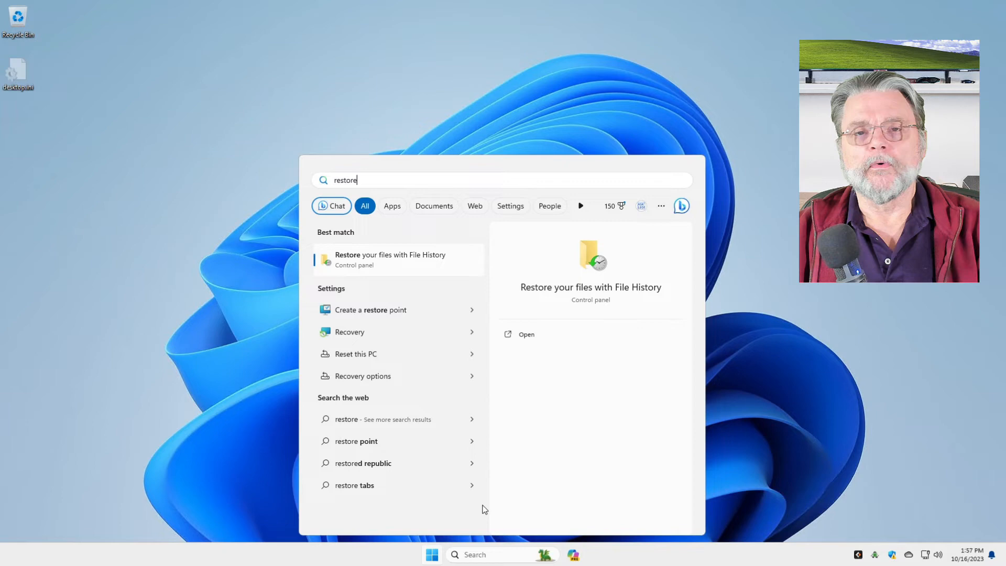
mouse_move(382, 269)
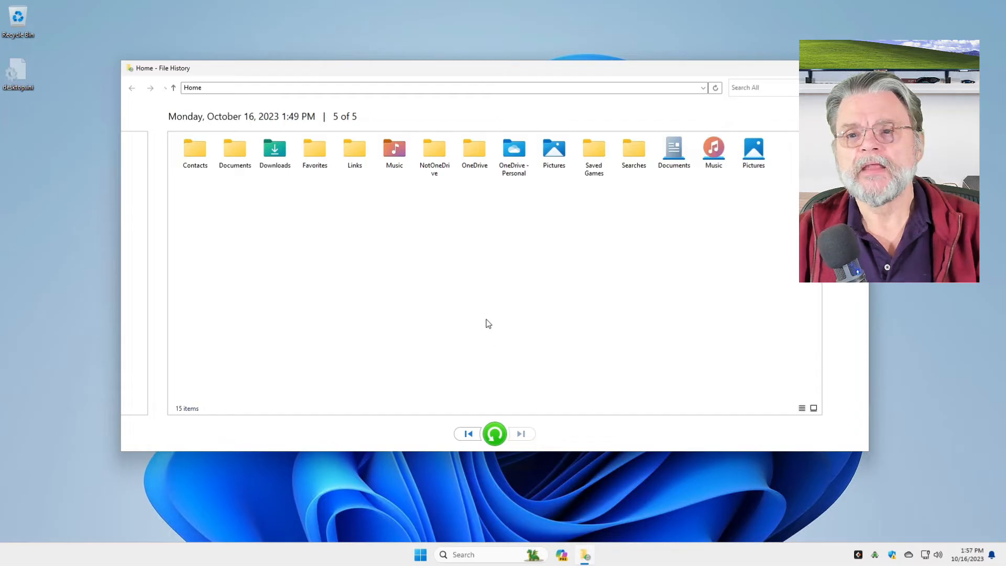
mouse_move(432, 292)
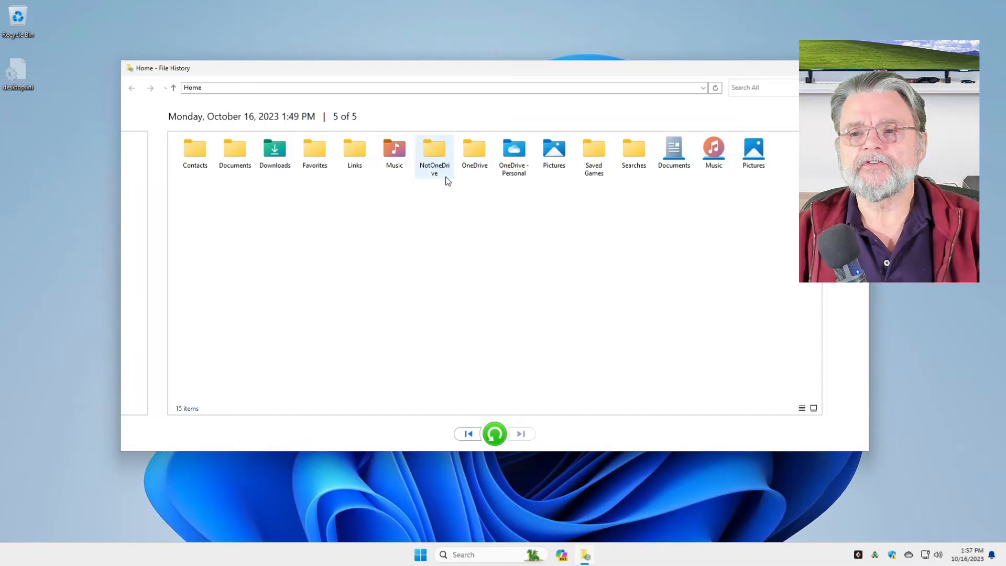
Step: Open NotOneDrive in File History, select example-document.docx, and restore the folder
click(435, 148)
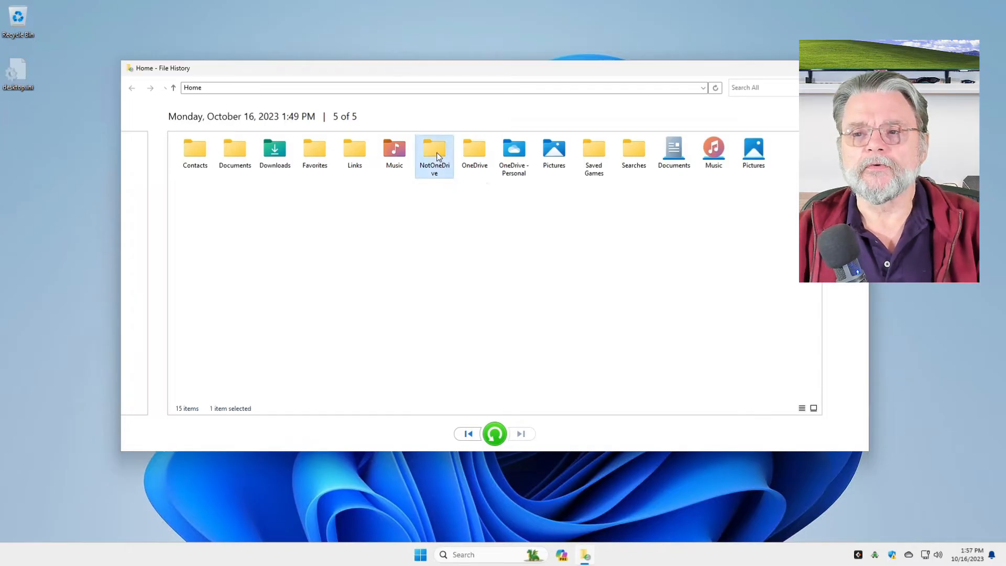
double_click(434, 149)
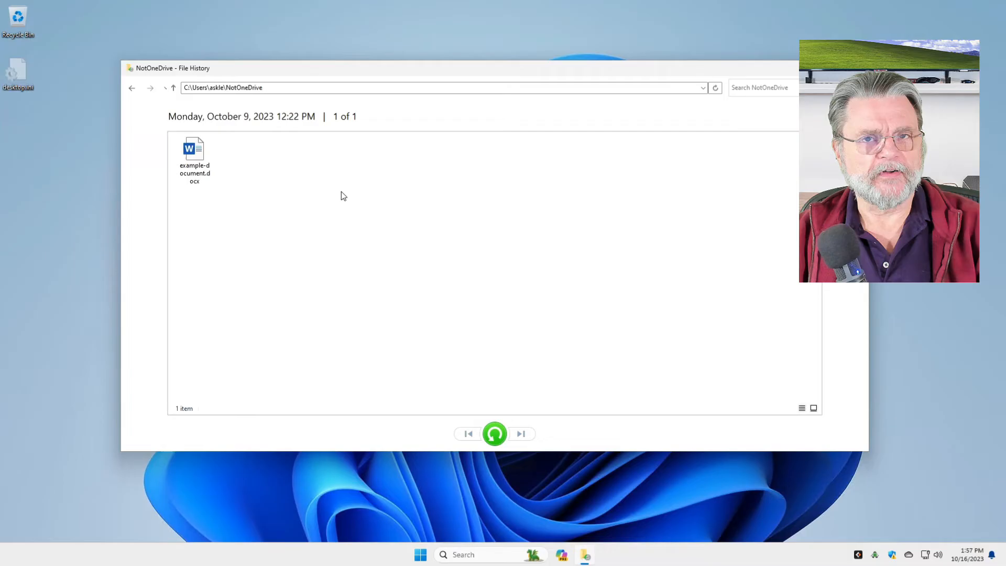
click(195, 159)
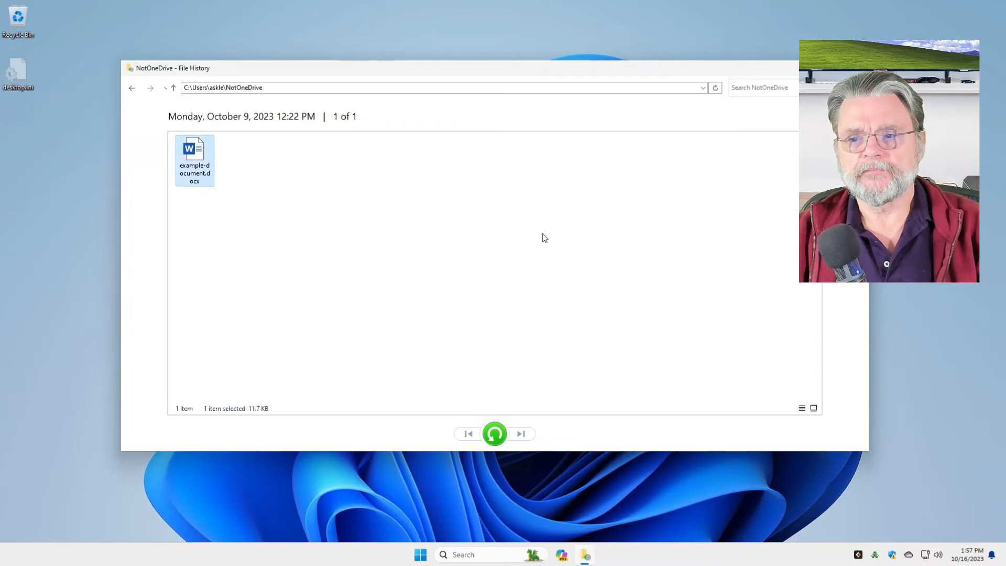
mouse_move(538, 238)
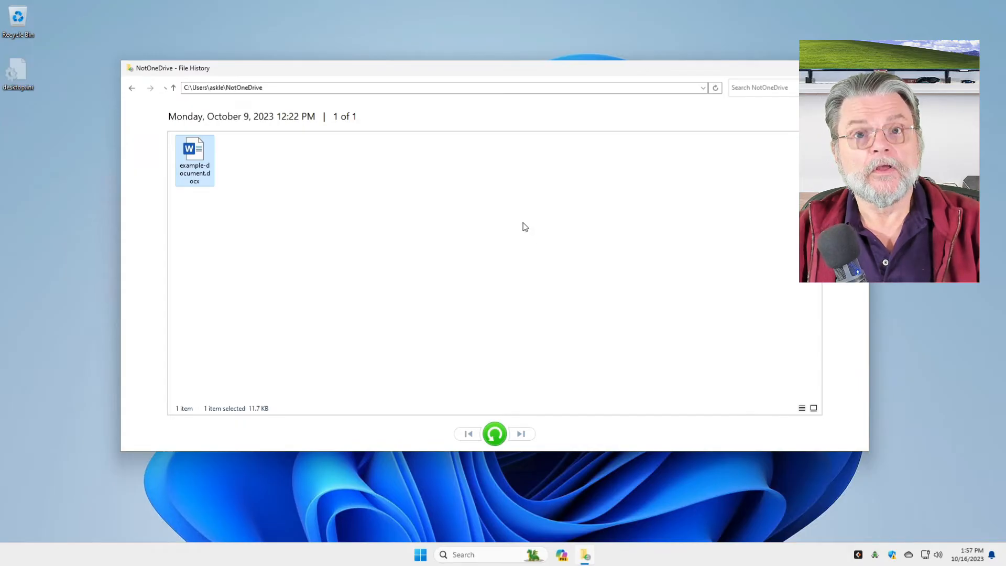
mouse_move(194, 166)
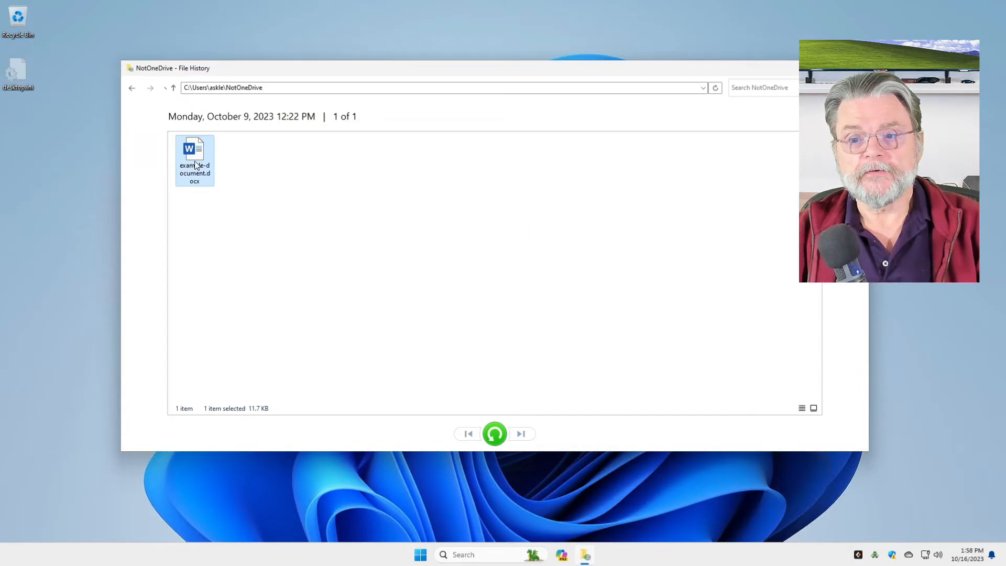
mouse_move(321, 274)
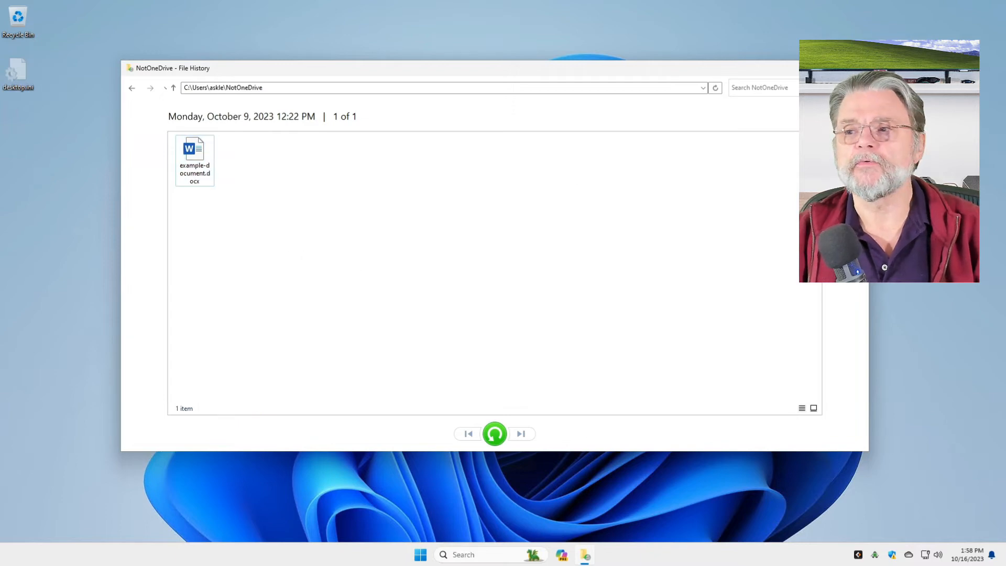
mouse_move(495, 434)
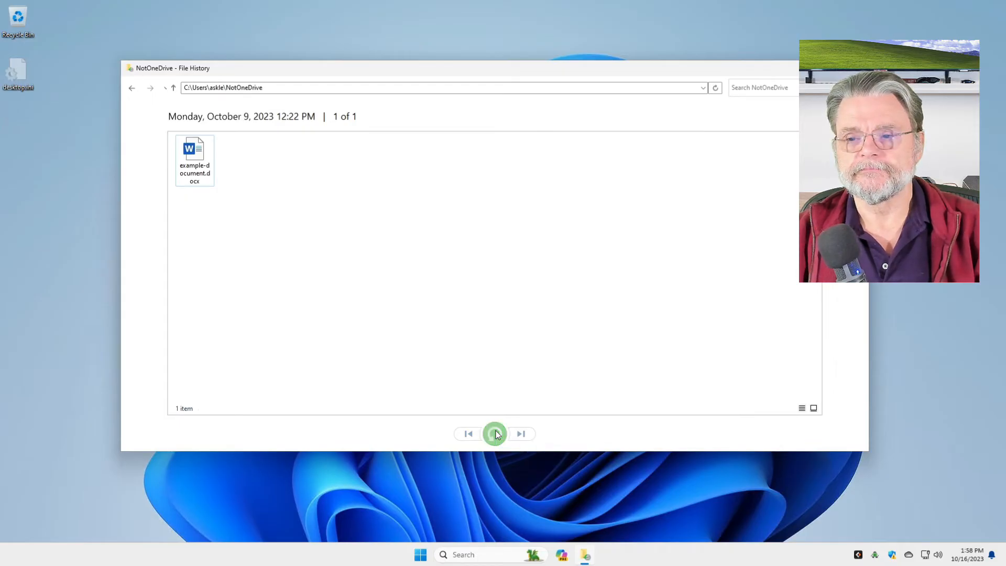
click(494, 434)
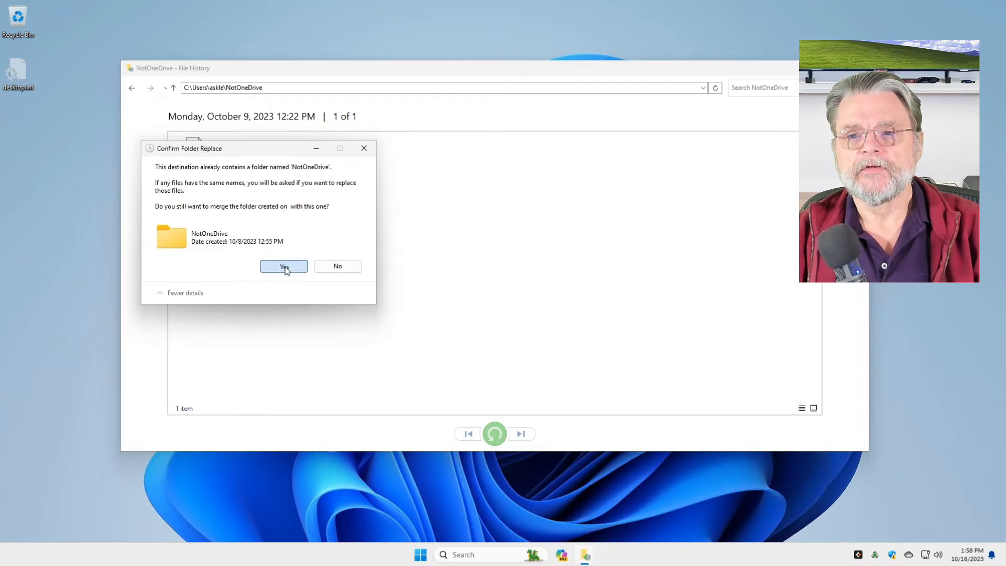
Step: Confirm the merge into NotOneDrive and open the folder to check example-document.docx
click(284, 266)
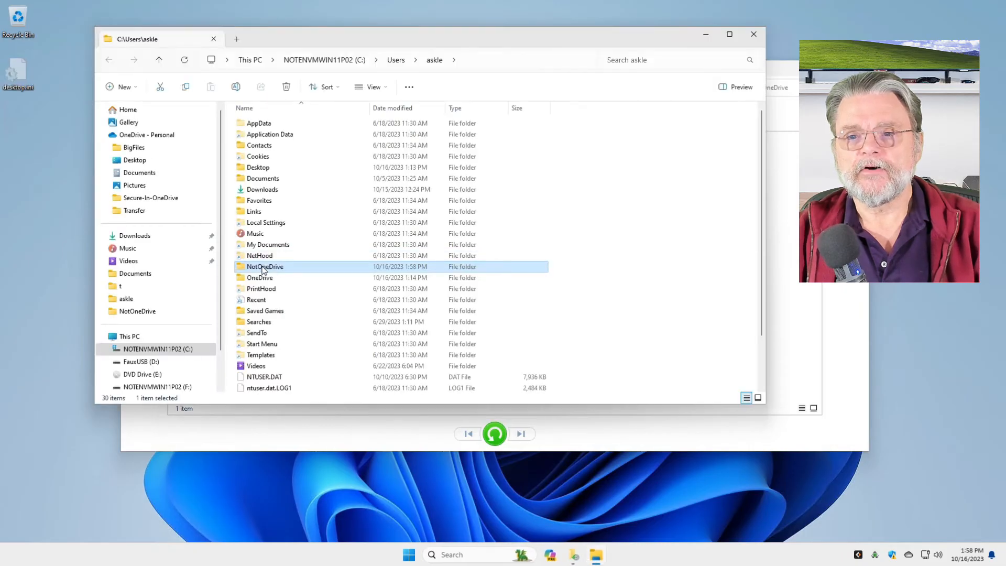
double_click(264, 266)
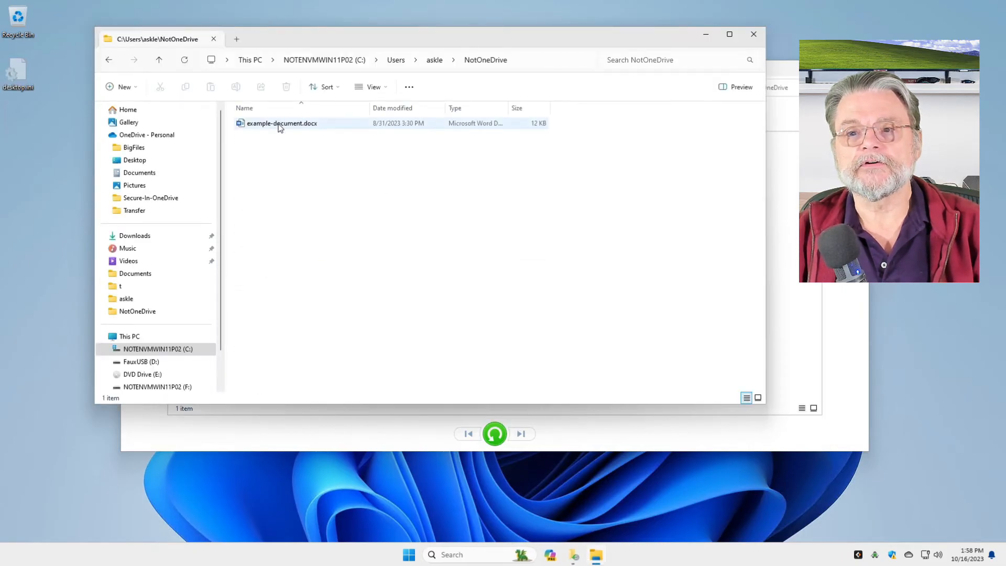